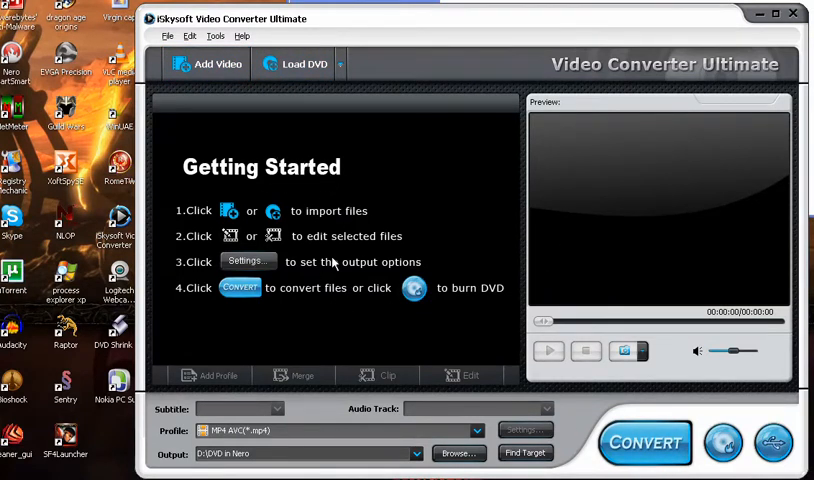
pyautogui.moveTo(302, 384)
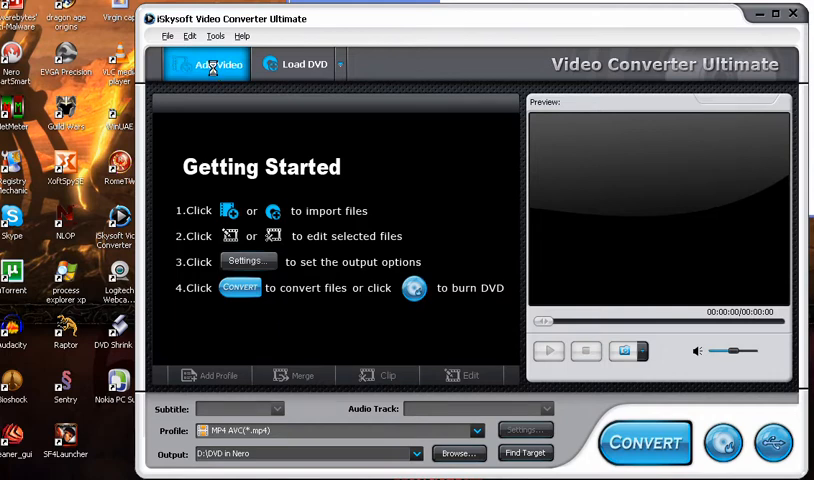
# Choose the start clip and the audacity clip from the DVD in Nero folder for import
pyautogui.click(208, 64)
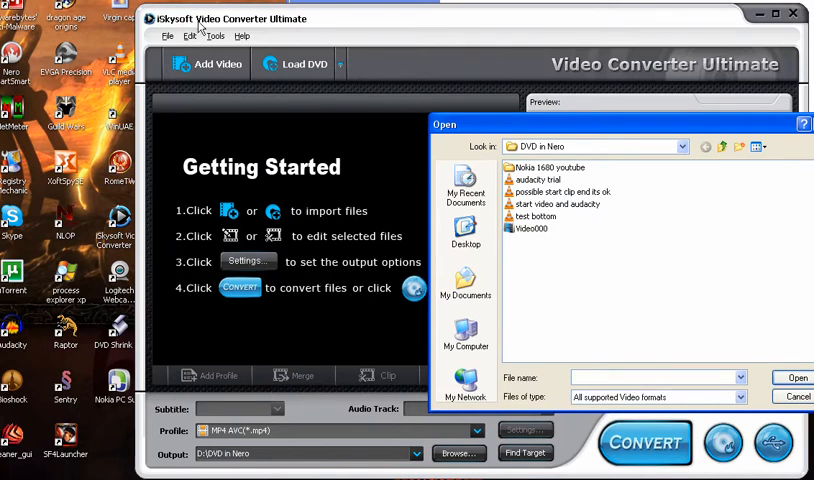
pyautogui.moveTo(506, 276)
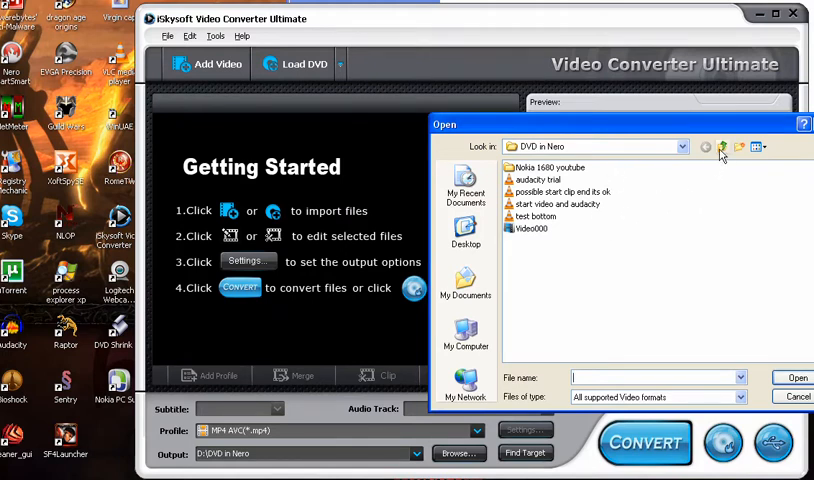
pyautogui.moveTo(564, 224)
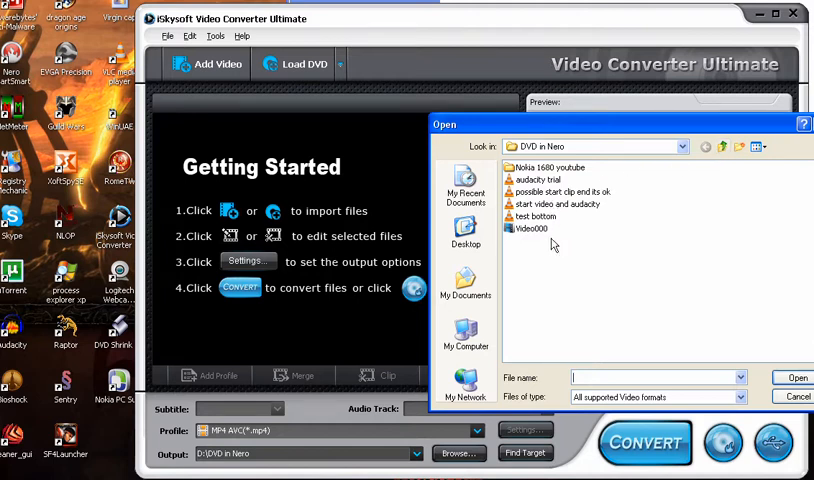
pyautogui.moveTo(570, 196)
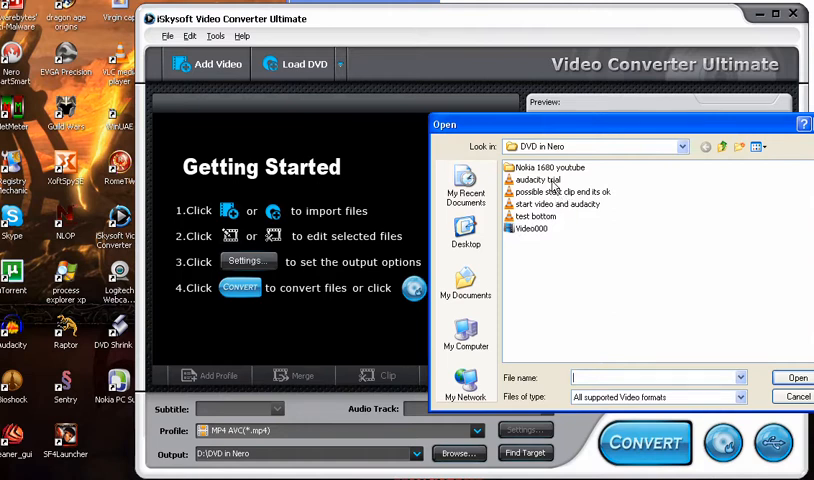
pyautogui.click(564, 192)
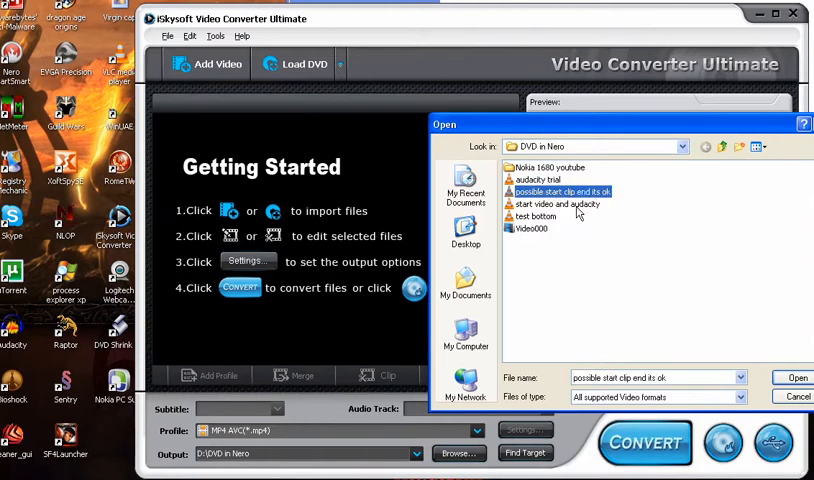
pyautogui.click(556, 204)
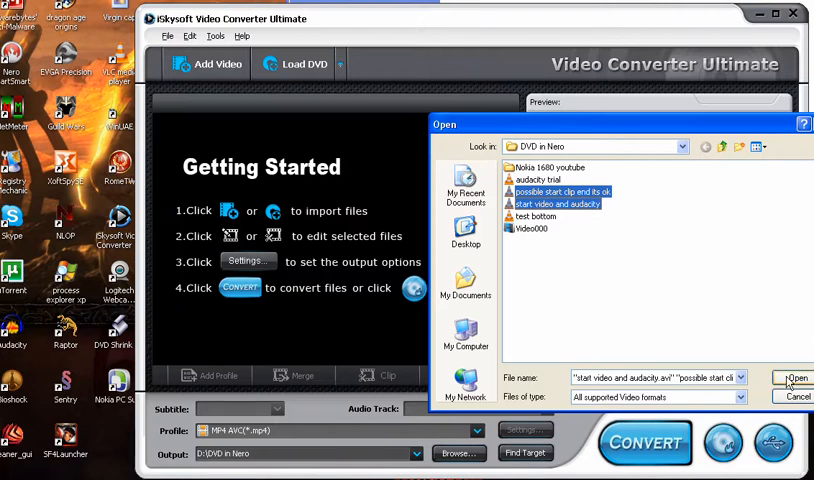
# Import the two chosen clips into the conversion list with MP4 output
pyautogui.click(790, 378)
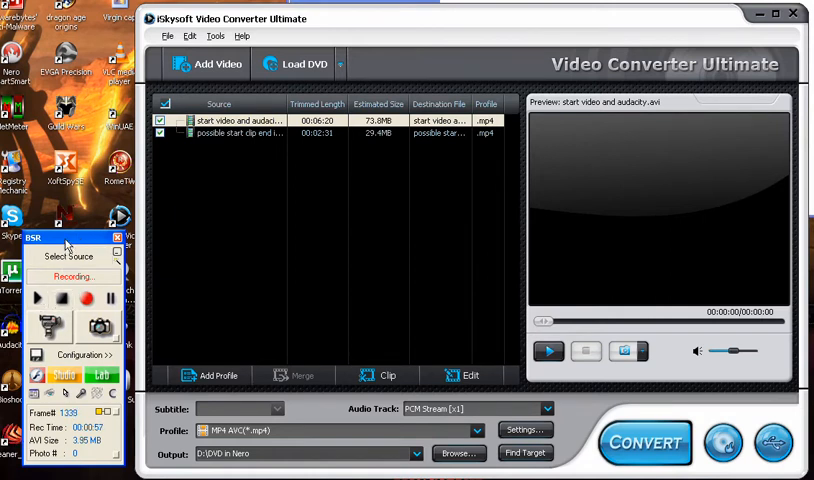
pyautogui.click(16, 464)
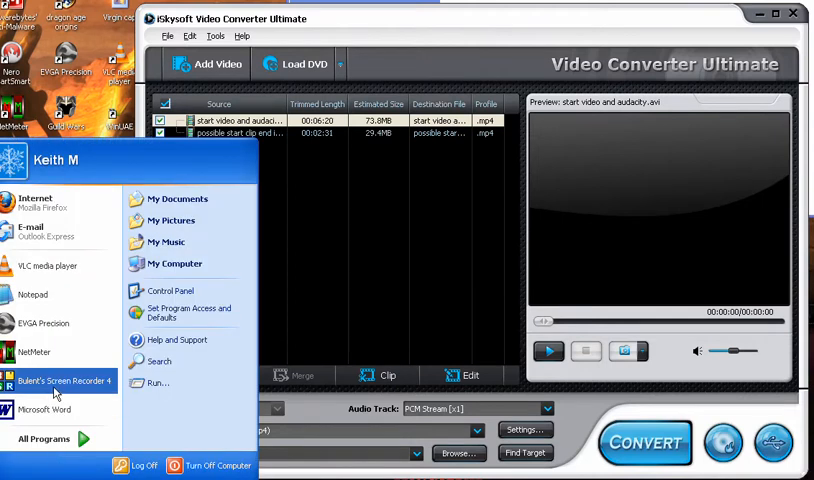
pyautogui.moveTo(48, 392)
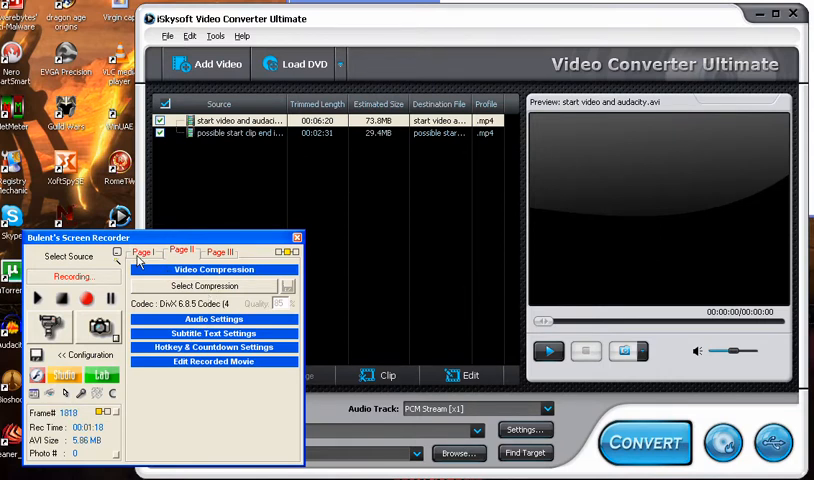
pyautogui.click(216, 252)
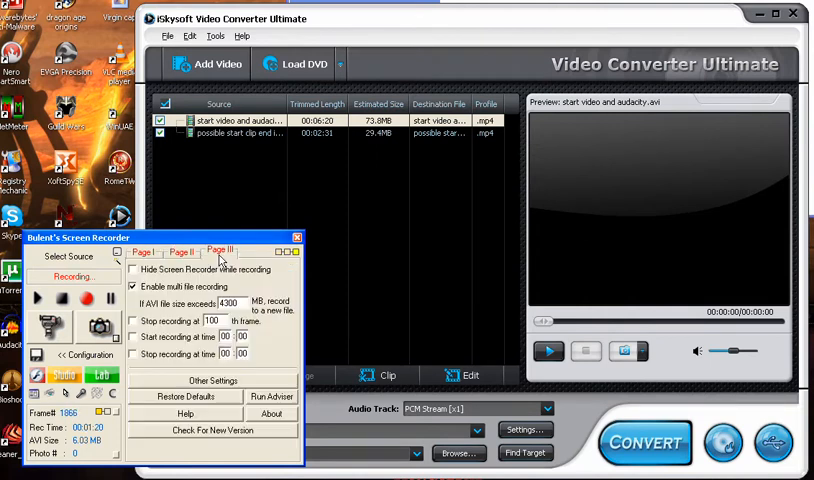
pyautogui.click(182, 252)
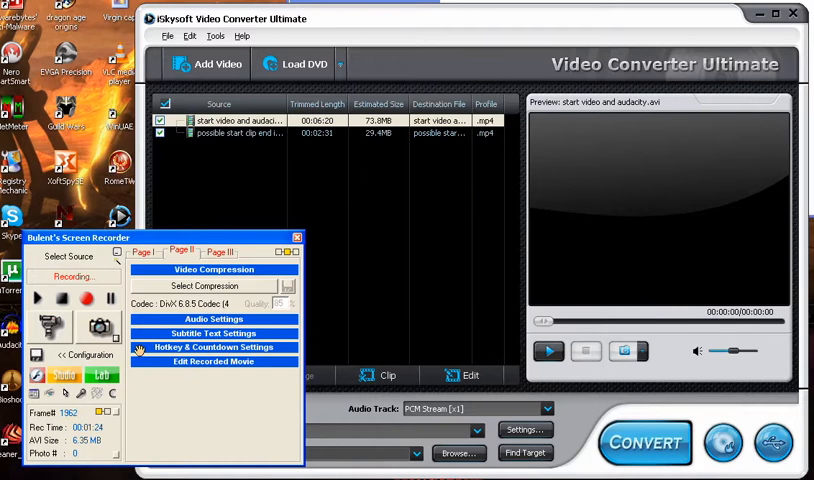
pyautogui.moveTo(256, 286)
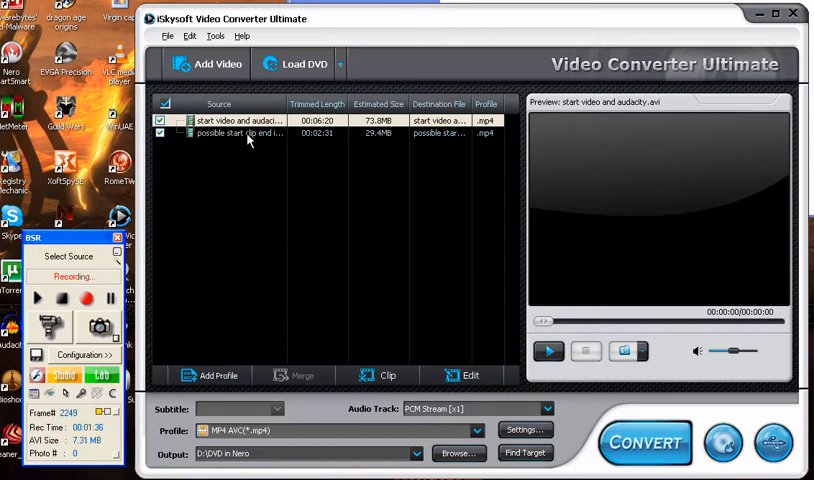
pyautogui.moveTo(246, 230)
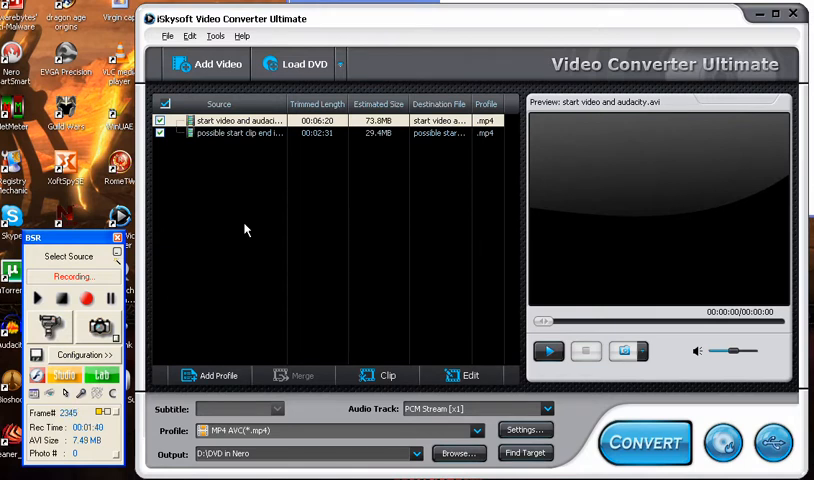
pyautogui.moveTo(240, 210)
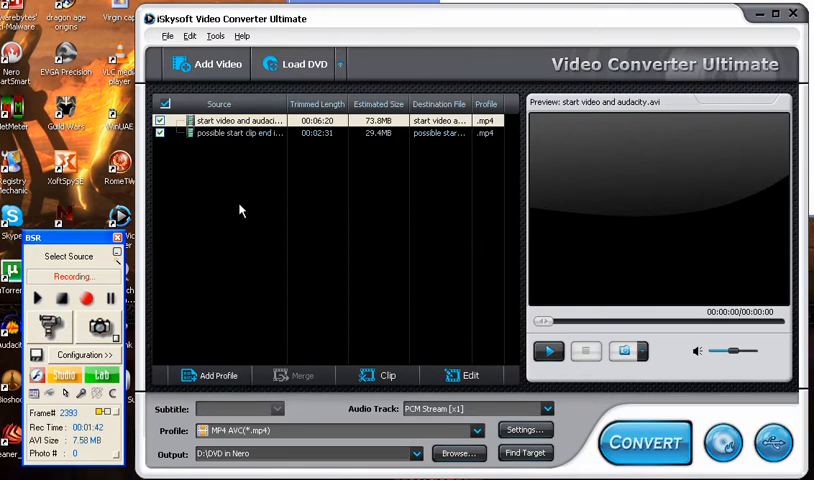
pyautogui.moveTo(240, 128)
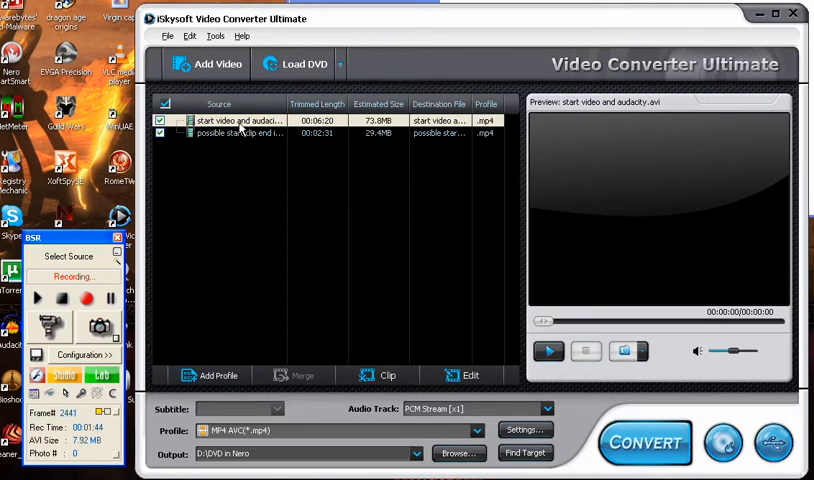
pyautogui.moveTo(240, 264)
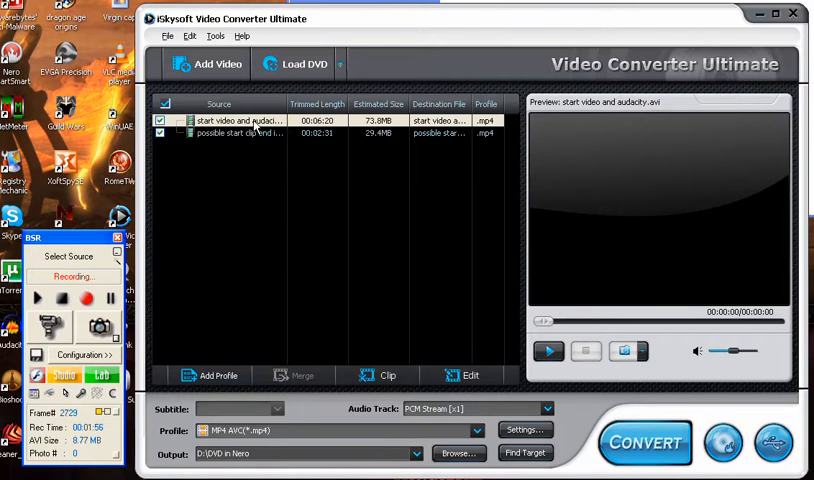
pyautogui.click(234, 120)
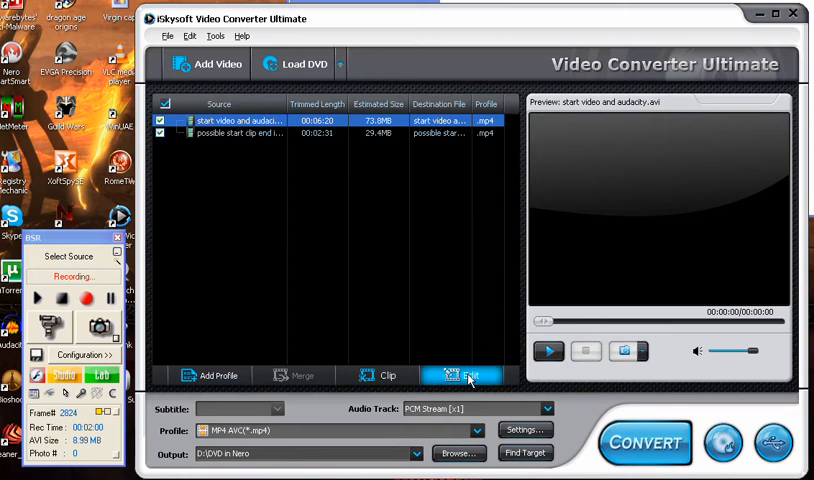
pyautogui.click(464, 376)
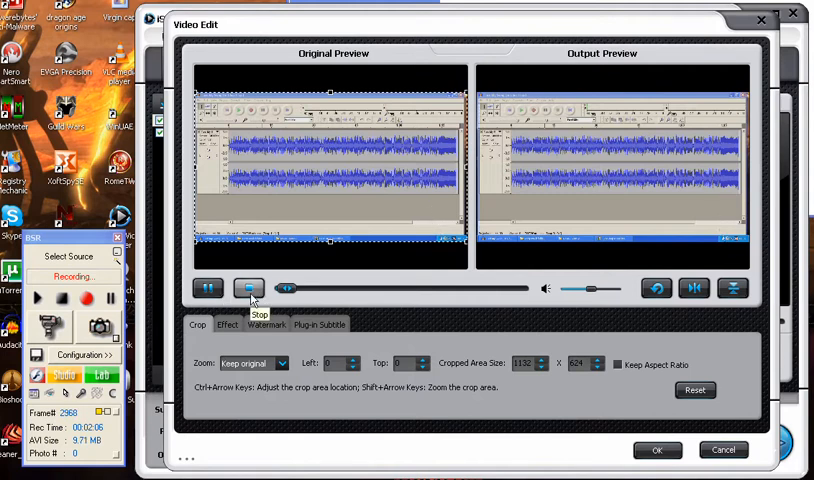
pyautogui.click(250, 288)
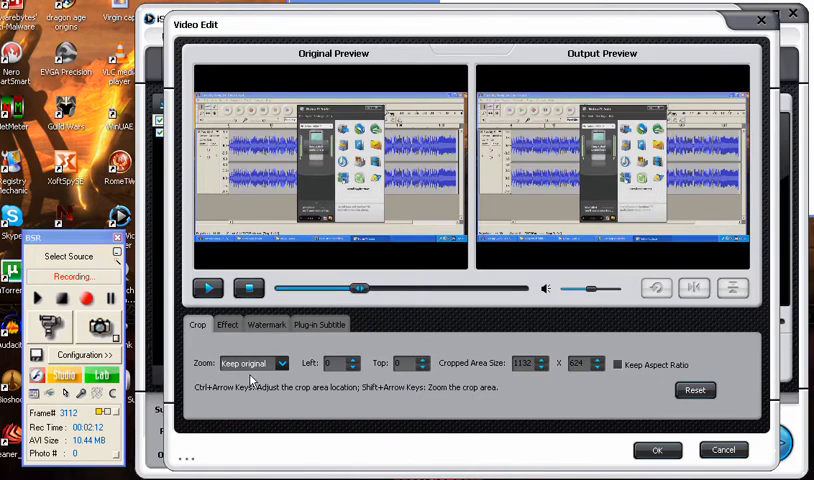
pyautogui.moveTo(412, 316)
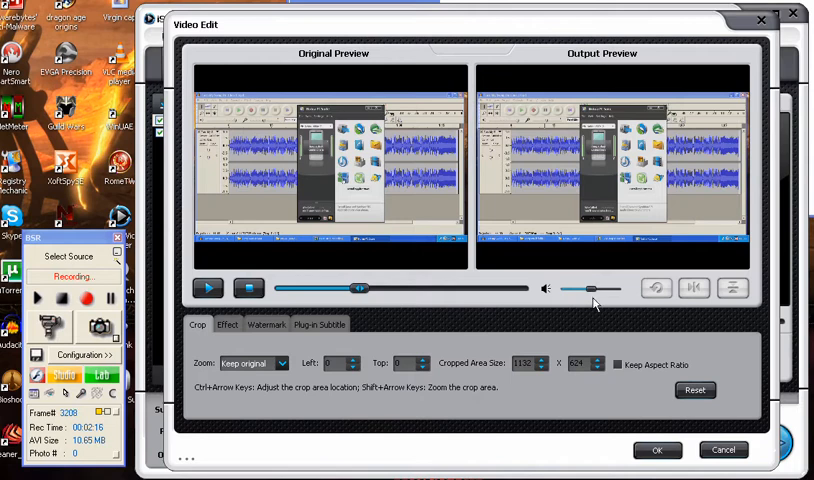
pyautogui.moveTo(620, 296)
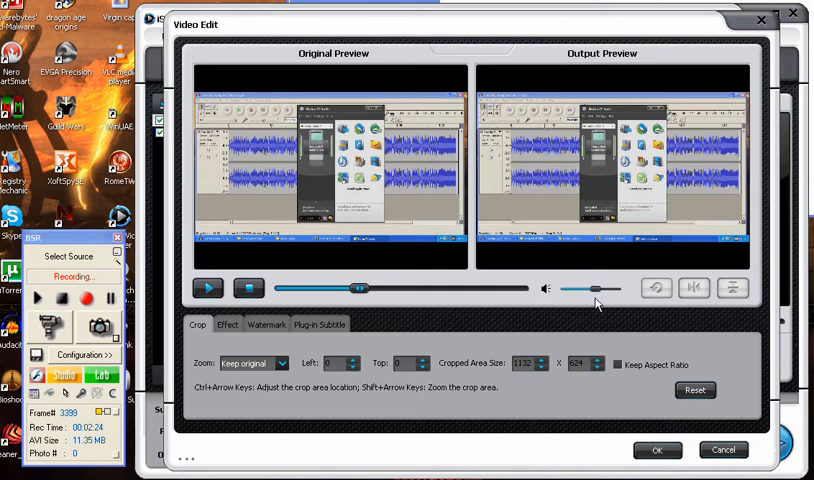
pyautogui.moveTo(592, 350)
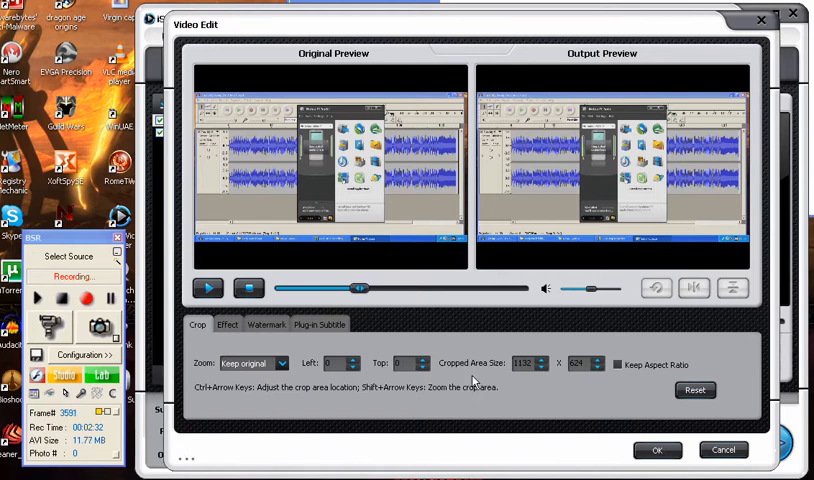
pyautogui.moveTo(588, 322)
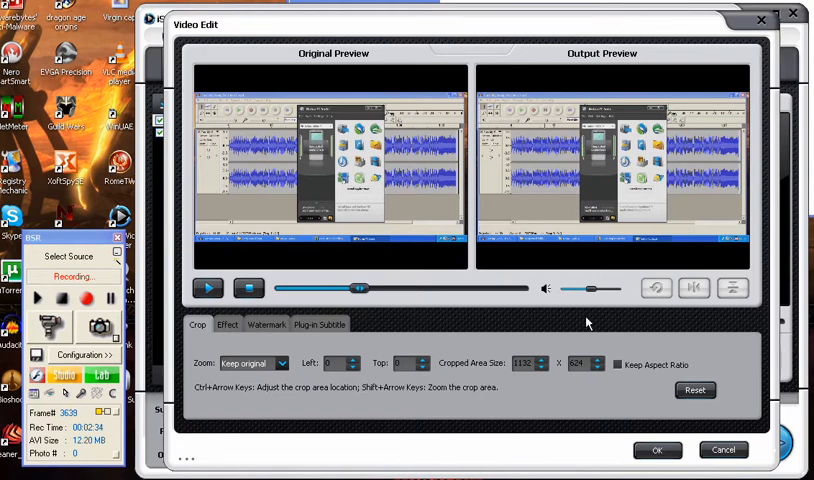
pyautogui.moveTo(532, 408)
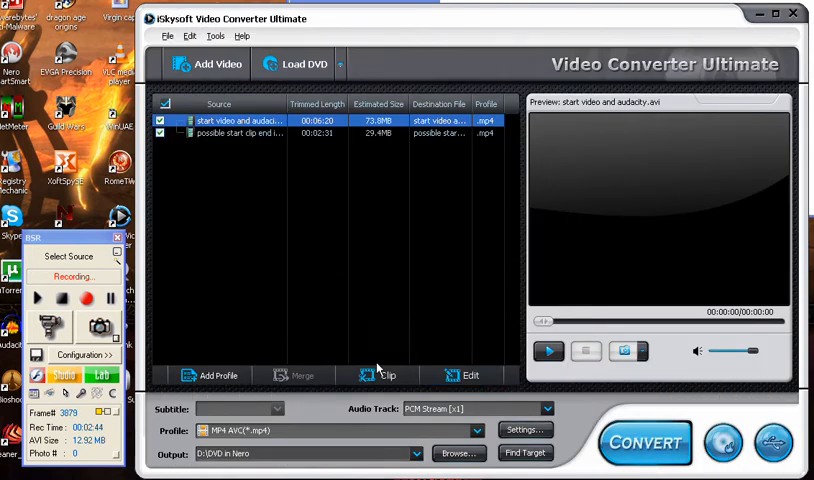
# Trim a later range of the start video and add it as Segment_2 in the Clip window
pyautogui.click(382, 376)
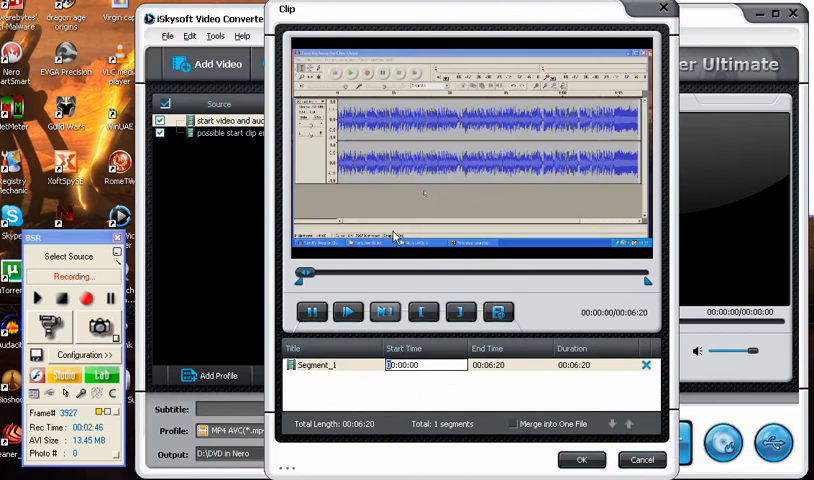
pyautogui.click(312, 312)
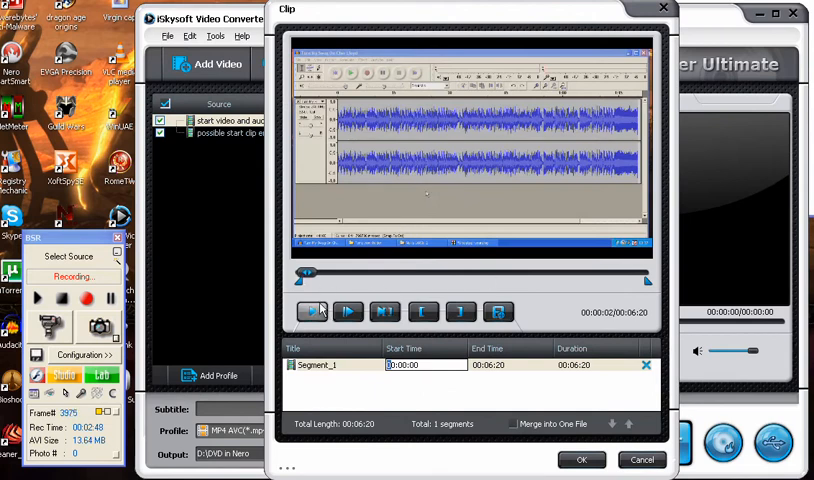
pyautogui.click(312, 312)
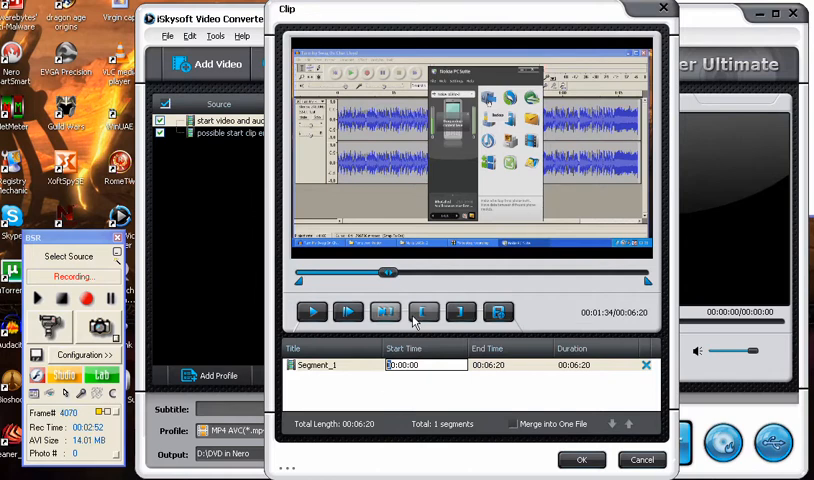
pyautogui.moveTo(388, 272); pyautogui.dragTo(476, 274)
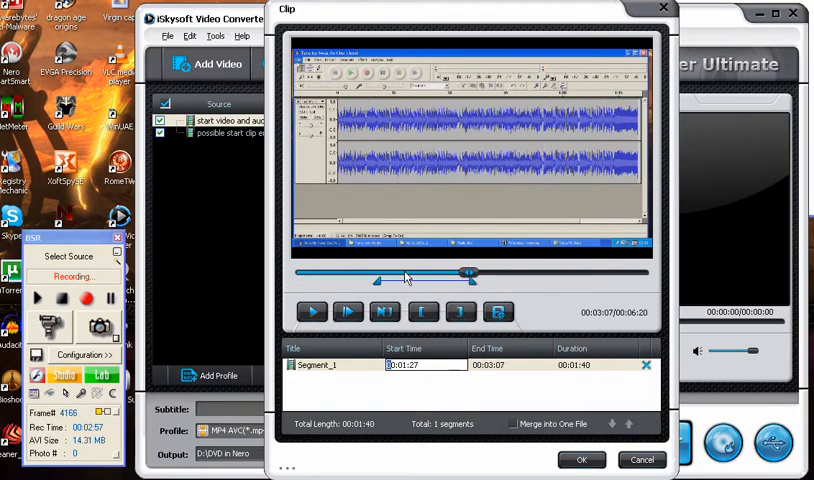
pyautogui.click(312, 312)
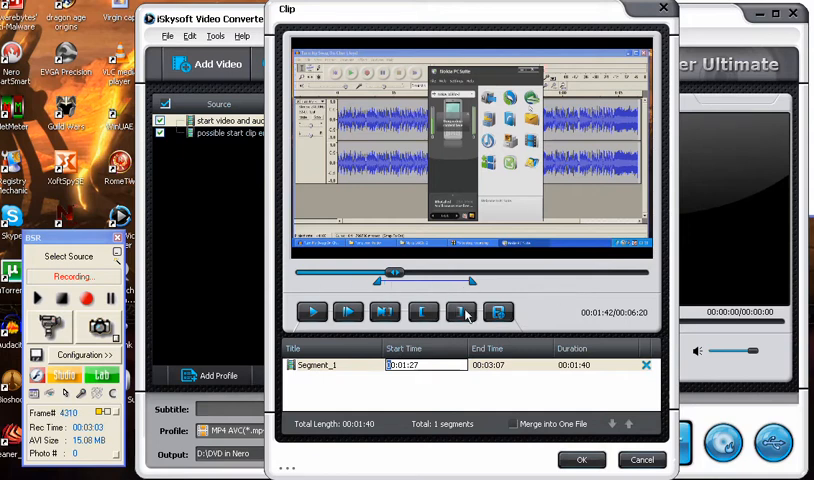
pyautogui.click(312, 312)
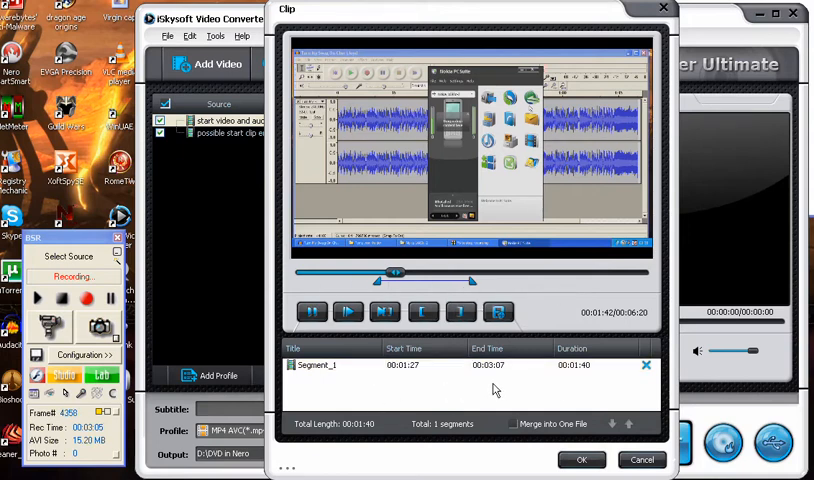
pyautogui.click(312, 312)
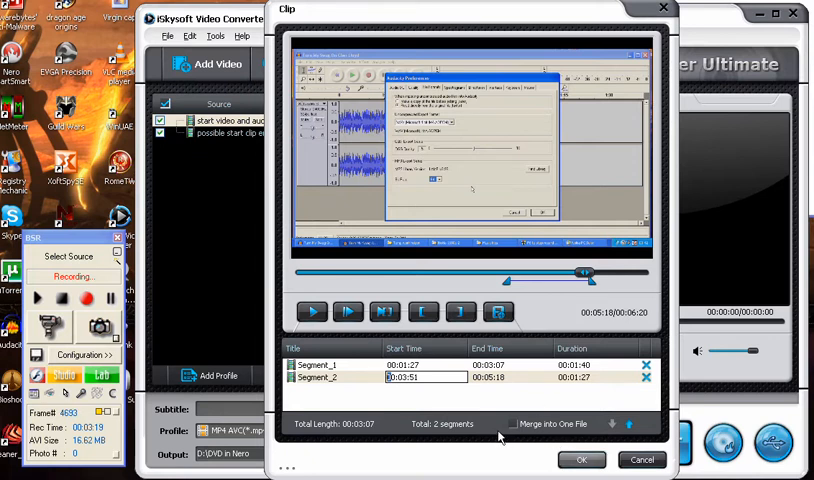
pyautogui.moveTo(588, 402)
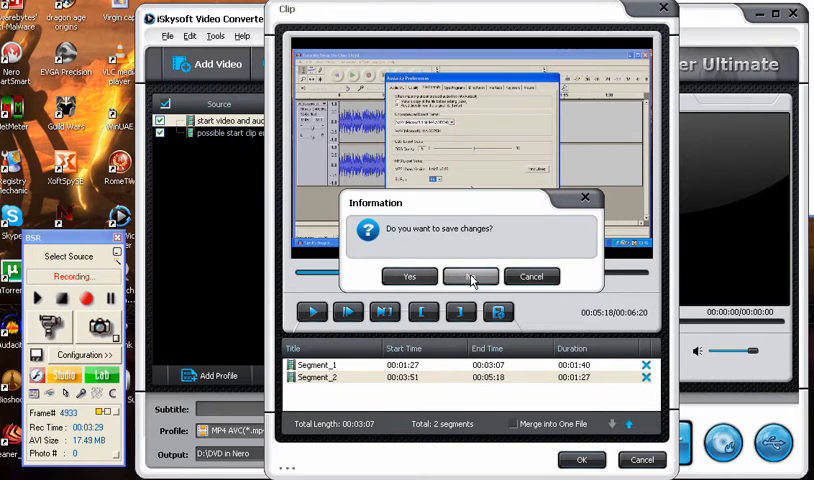
# Confirm saving the clip changes and select Segment_2 in the file list
pyautogui.click(470, 276)
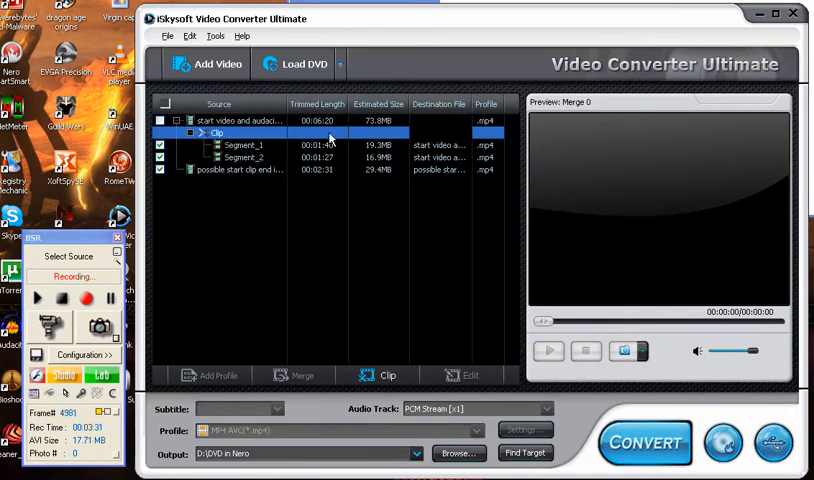
pyautogui.moveTo(434, 156)
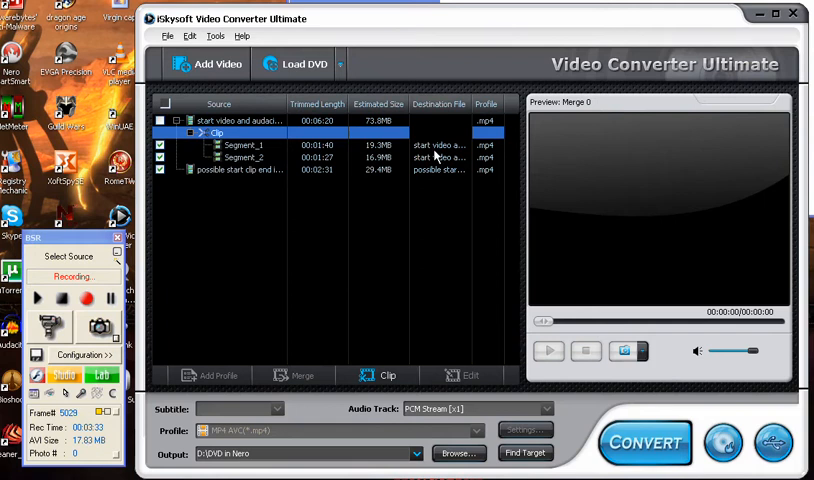
pyautogui.click(244, 156)
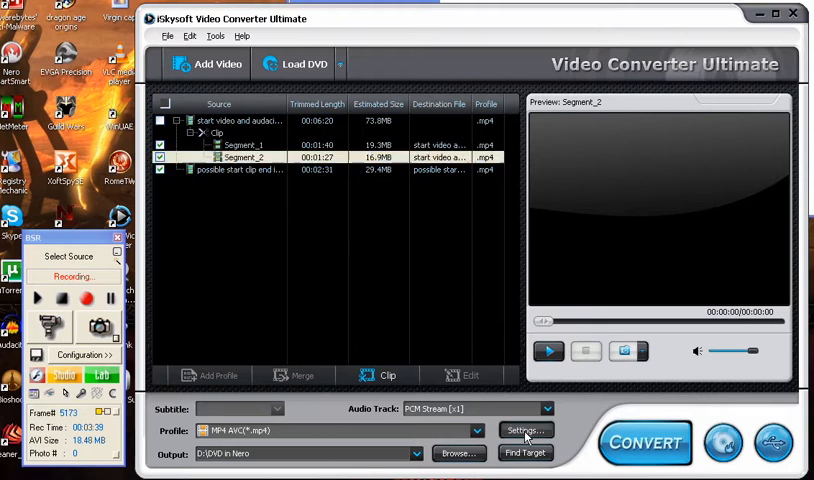
# Review the MP4 format presets without changing the chosen one
pyautogui.click(524, 430)
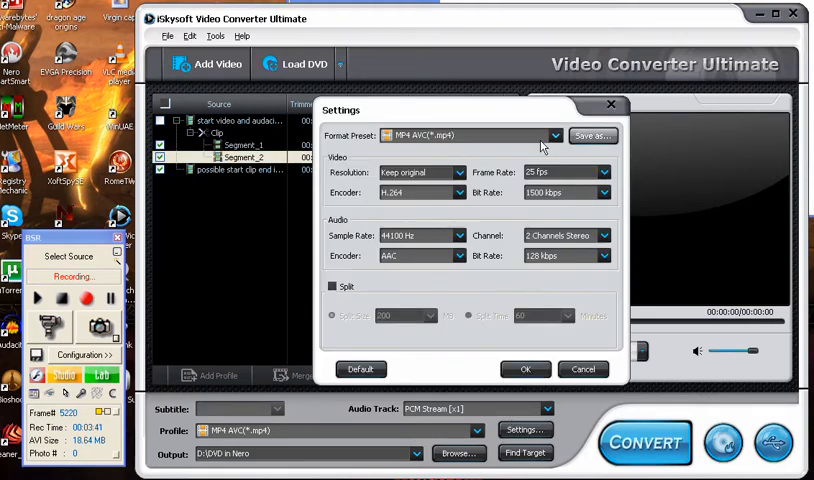
pyautogui.click(556, 136)
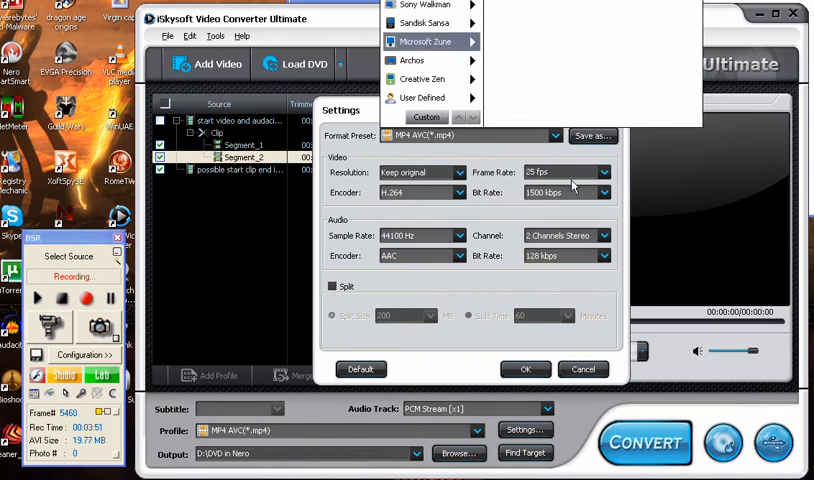
pyautogui.click(532, 136)
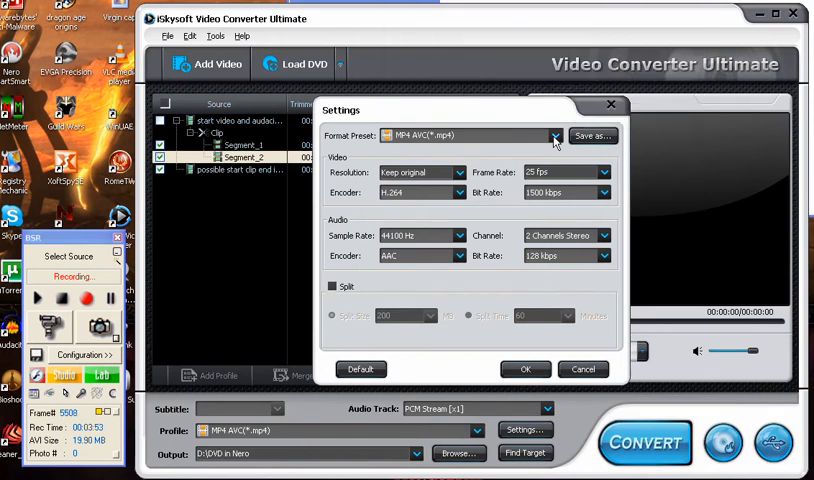
pyautogui.click(554, 136)
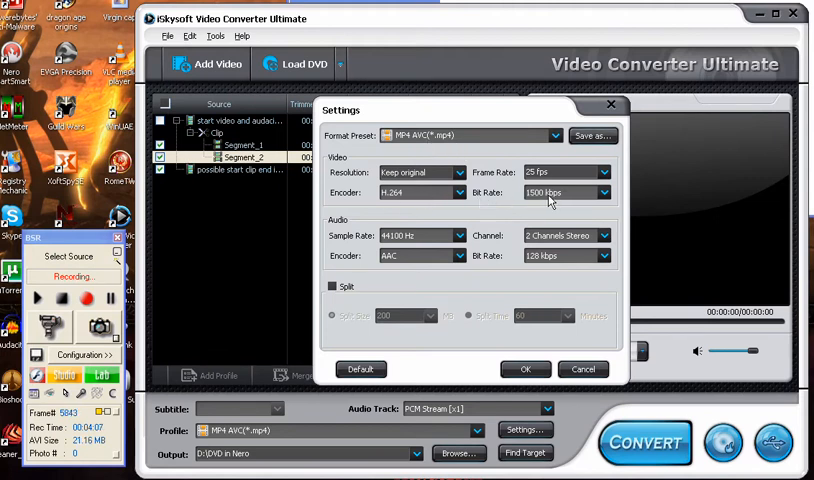
pyautogui.moveTo(596, 198)
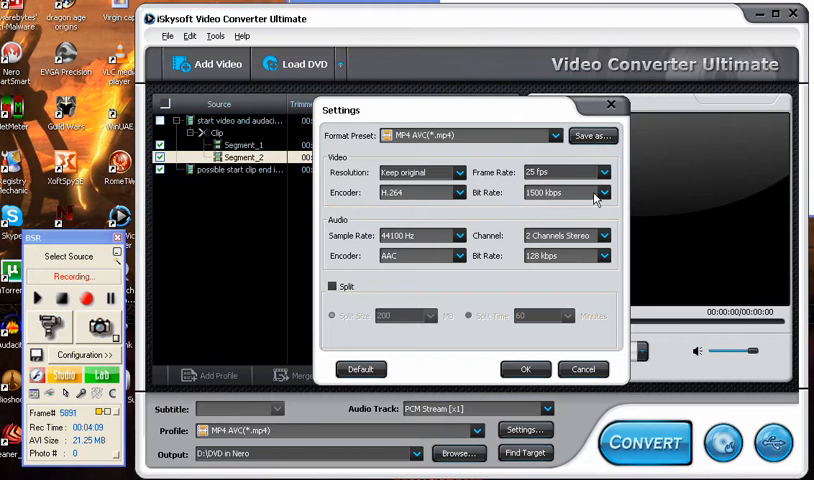
# Set the video bit rate to 1500 kbps with 128 kbps audio and apply the settings
pyautogui.click(602, 192)
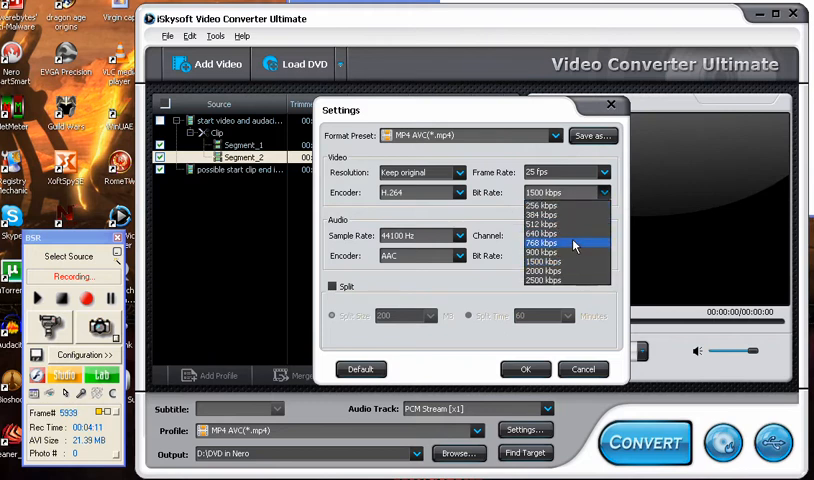
pyautogui.moveTo(572, 260)
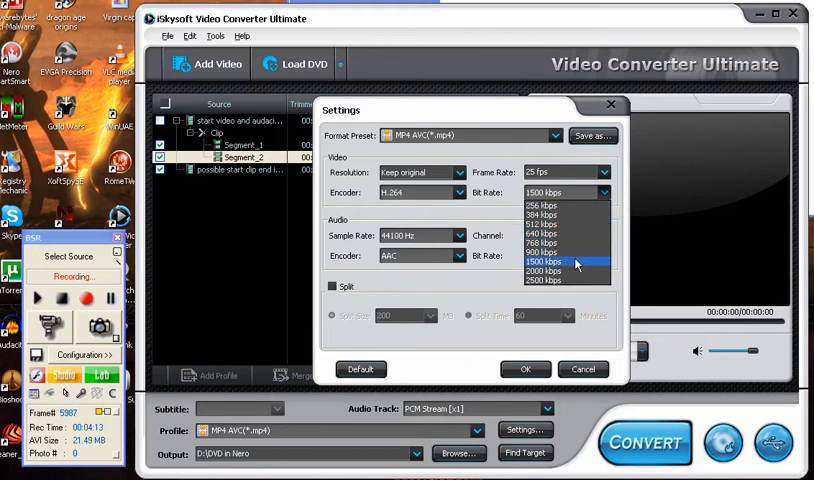
pyautogui.click(544, 262)
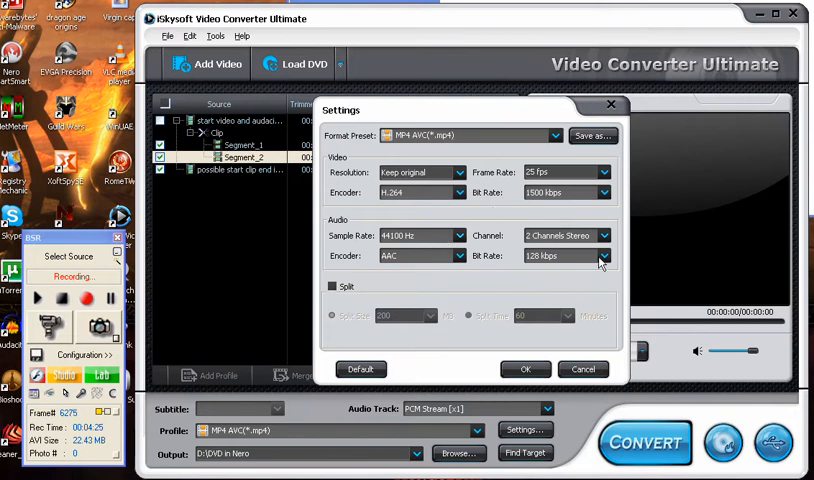
pyautogui.moveTo(472, 340)
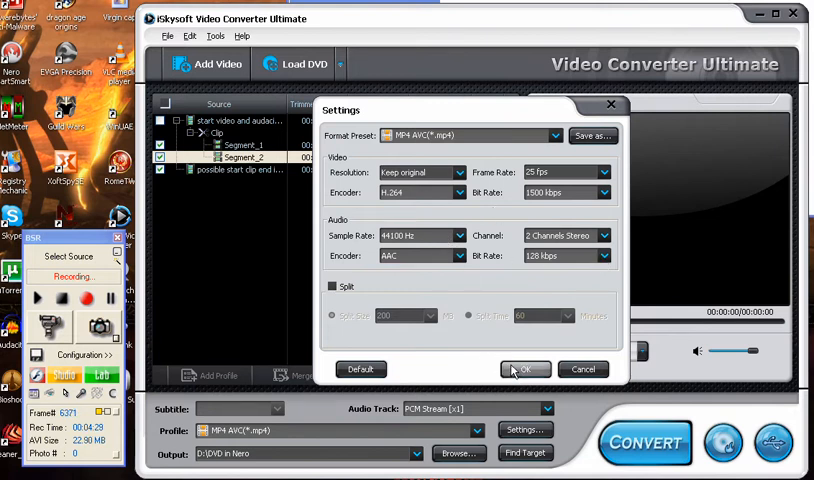
pyautogui.click(524, 368)
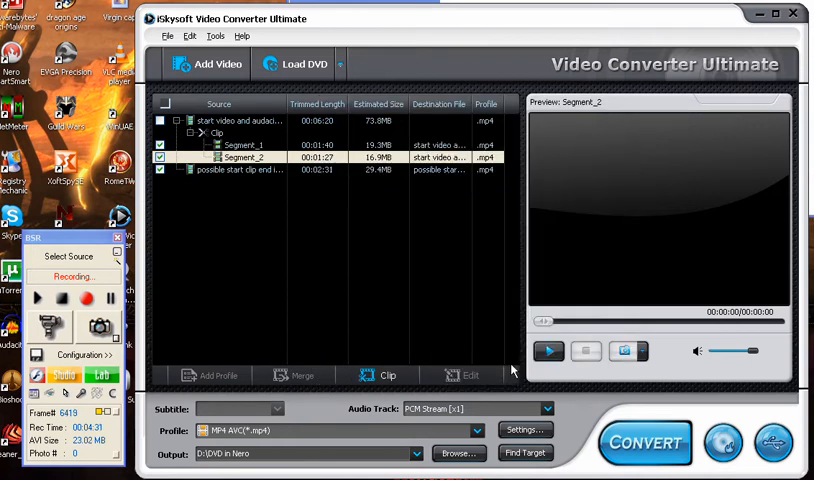
pyautogui.moveTo(296, 176)
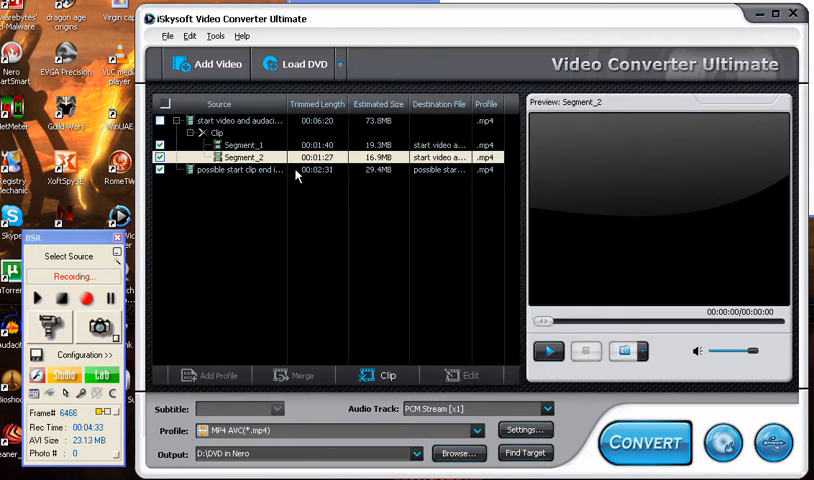
# Browse HD Video and Recent profiles for the third video, keeping Common Video MP4 AVC
pyautogui.click(240, 168)
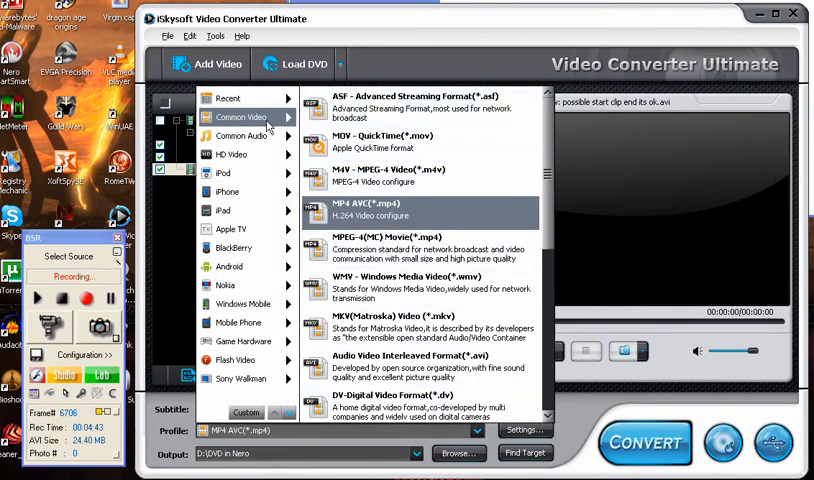
pyautogui.moveTo(240, 136)
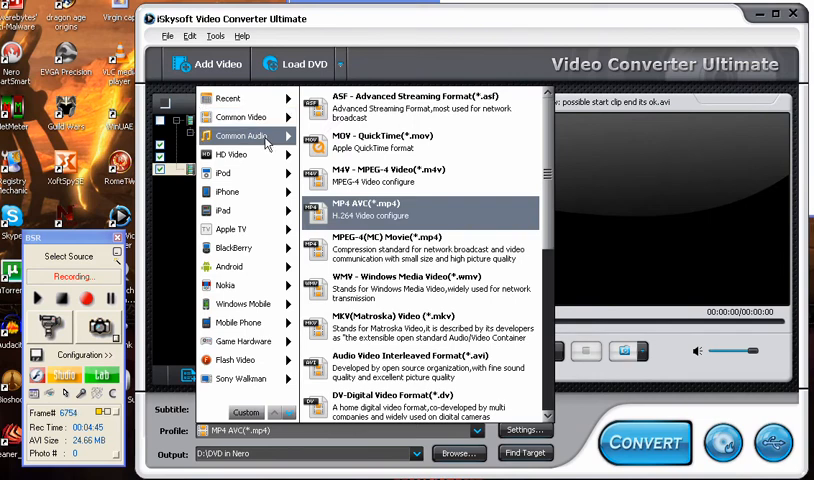
pyautogui.click(232, 154)
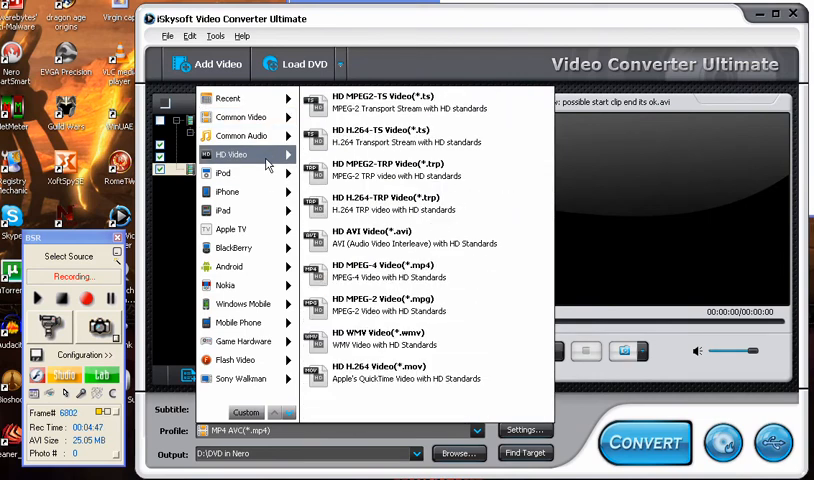
pyautogui.moveTo(228, 98)
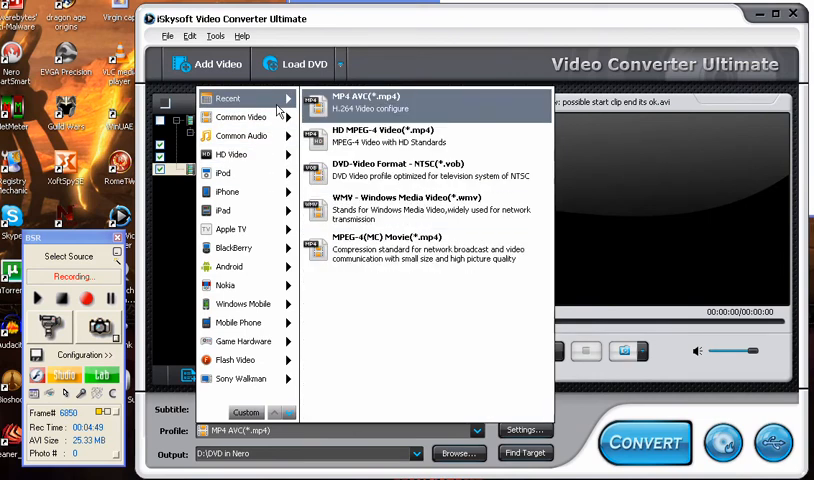
pyautogui.click(240, 116)
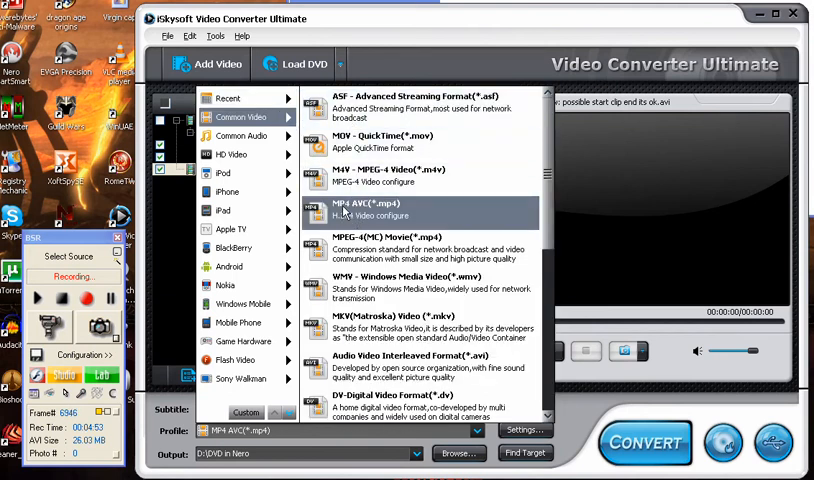
pyautogui.moveTo(458, 208)
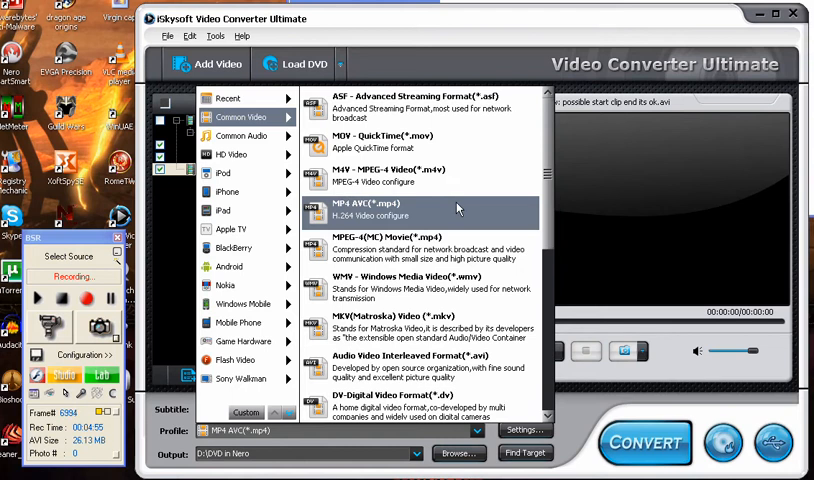
pyautogui.click(372, 208)
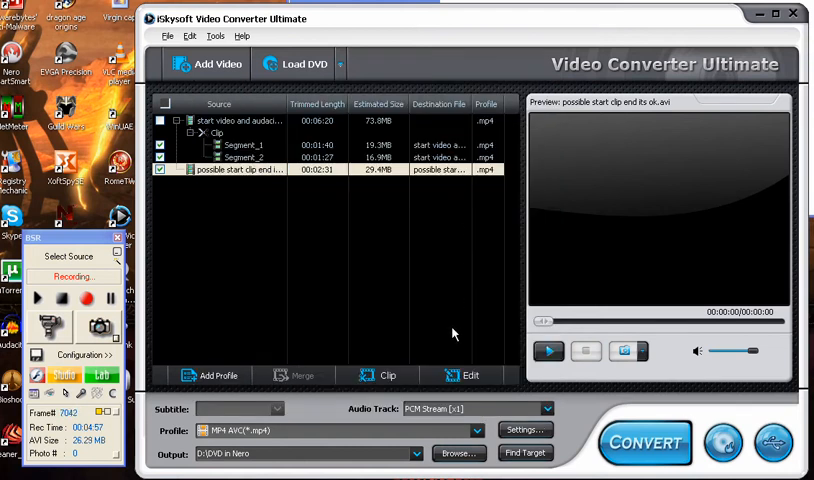
pyautogui.moveTo(322, 288)
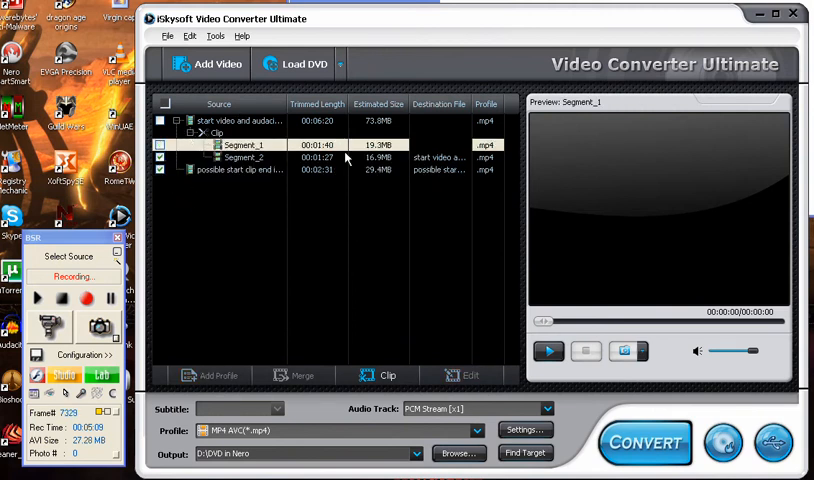
pyautogui.click(240, 168)
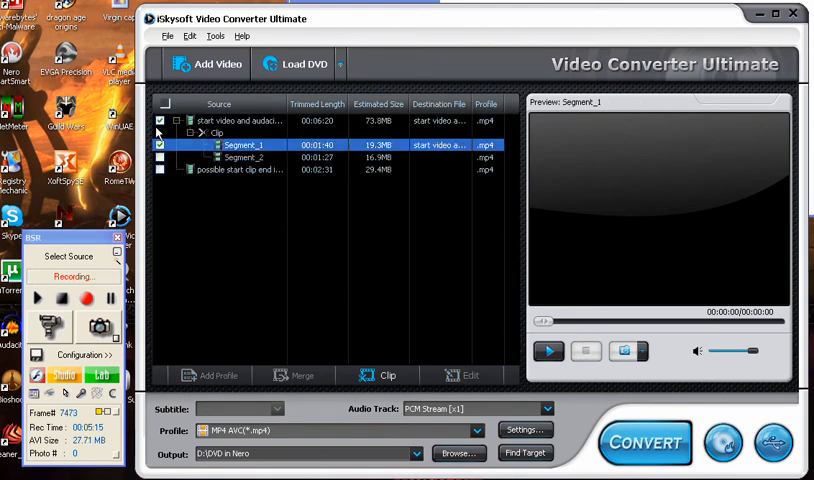
pyautogui.click(234, 120)
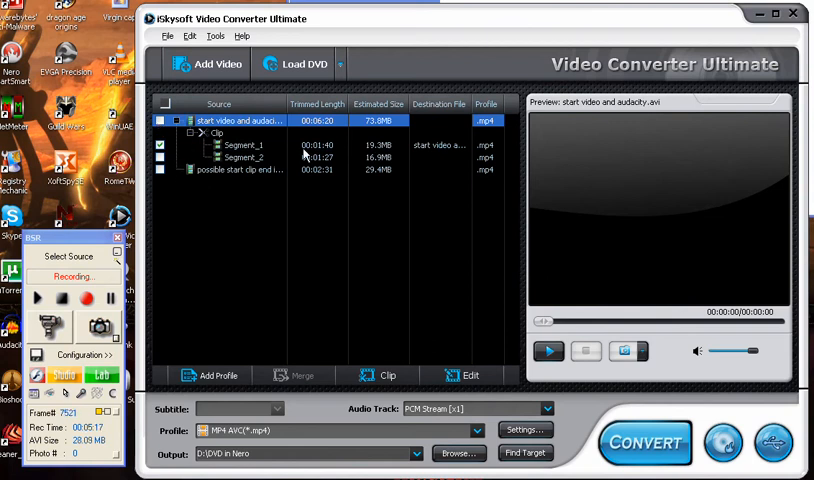
# Start the conversion and request cancelling it from the Converting dialog
pyautogui.click(644, 444)
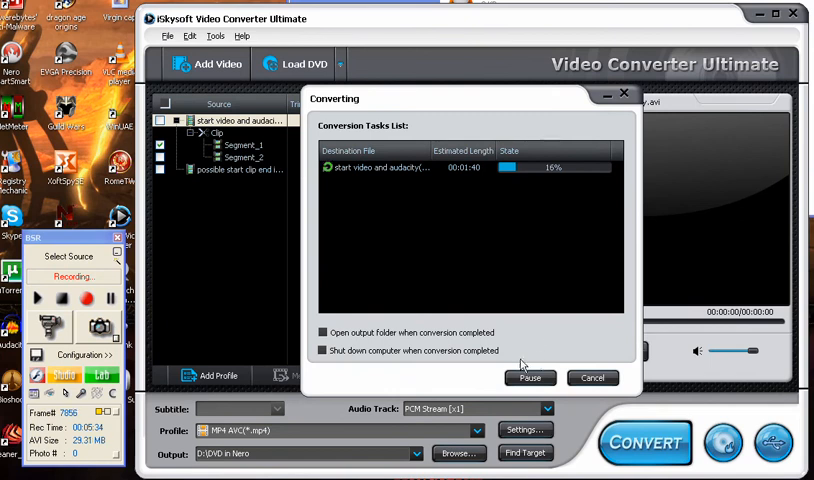
pyautogui.click(592, 378)
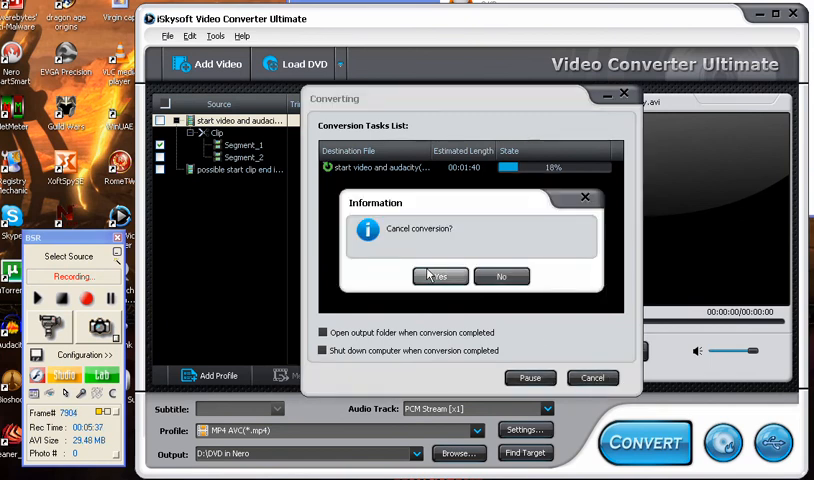